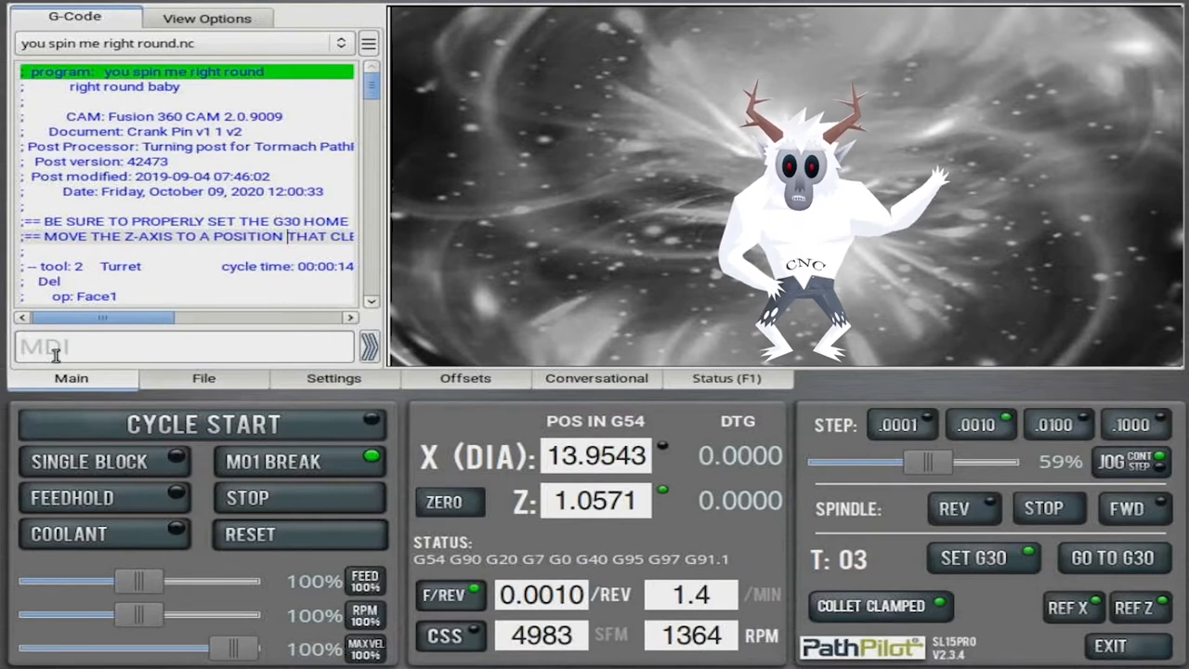
Enter the T2 tool-change command in the MDI field.
left_click(183, 346)
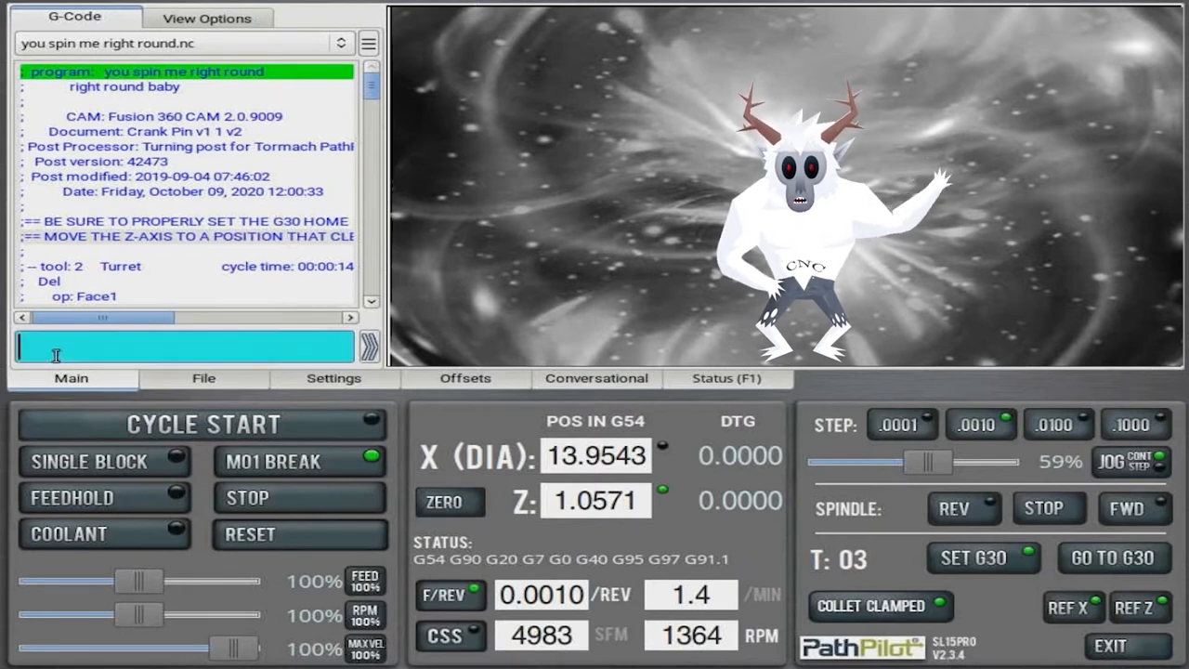
type("T2")
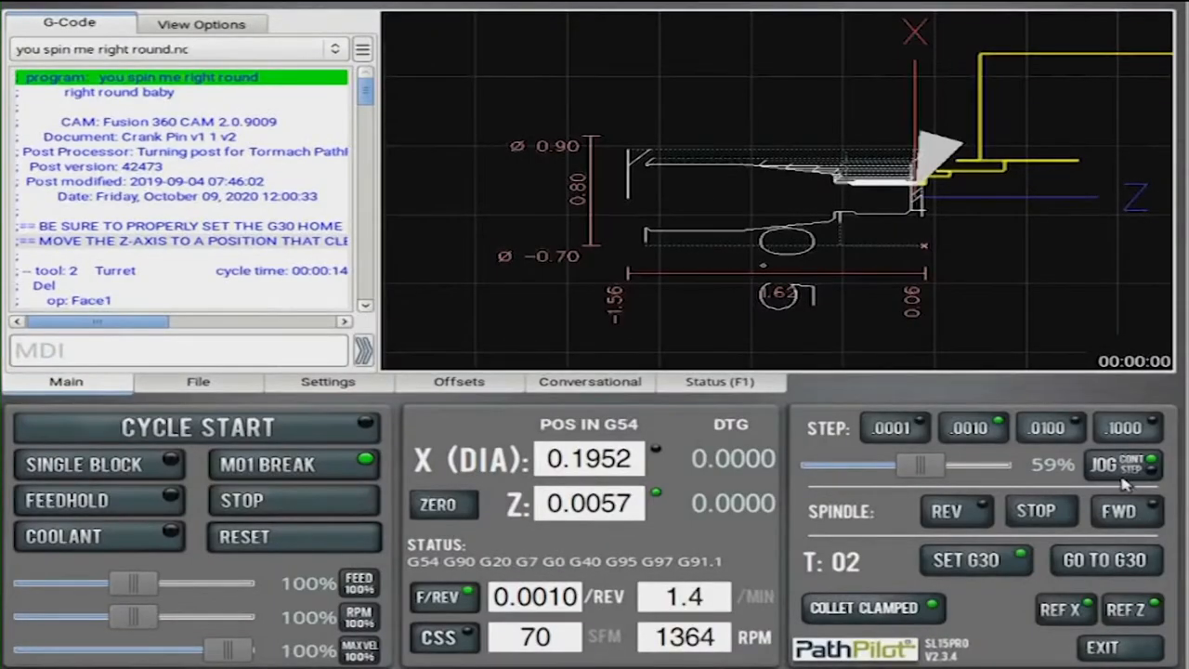
Zero the G54 Z position after touching off tool 2 at the part face.
left_click(443, 504)
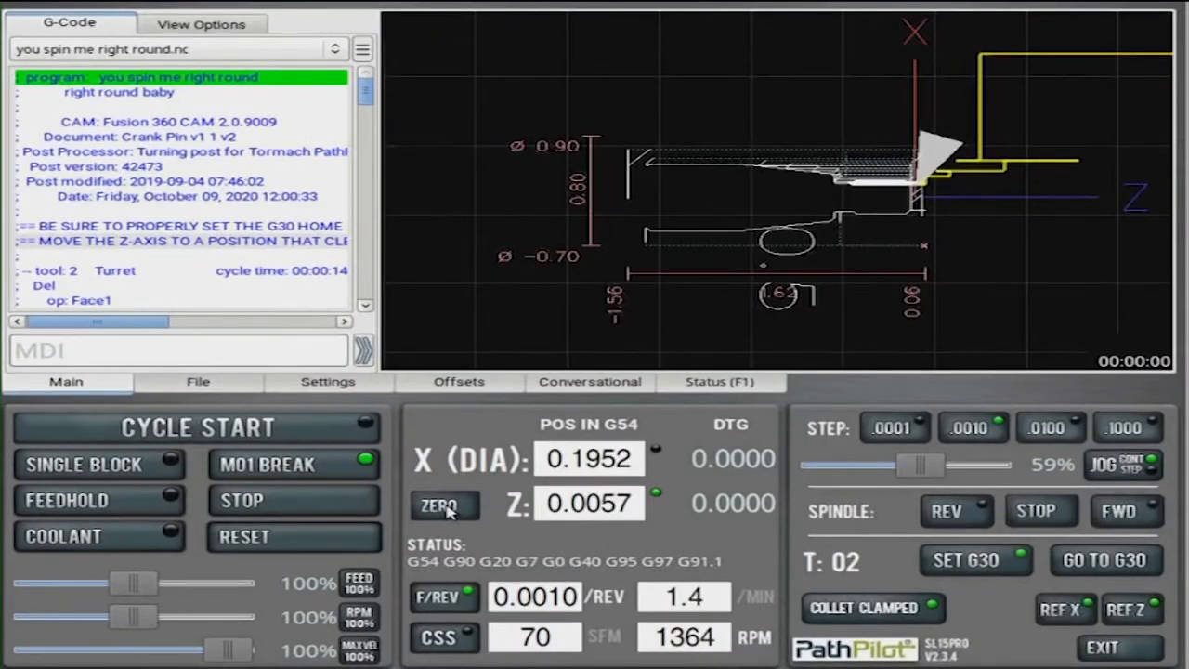